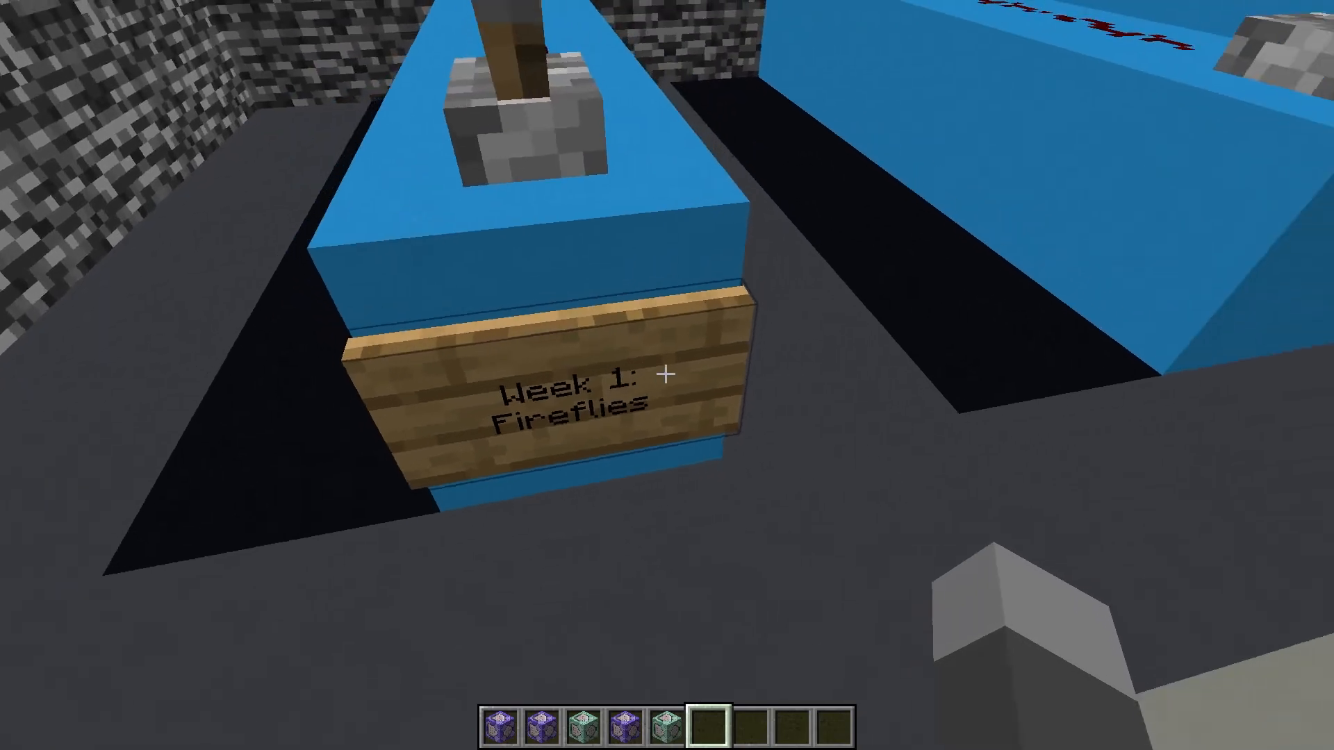
mouse_move(667, 375)
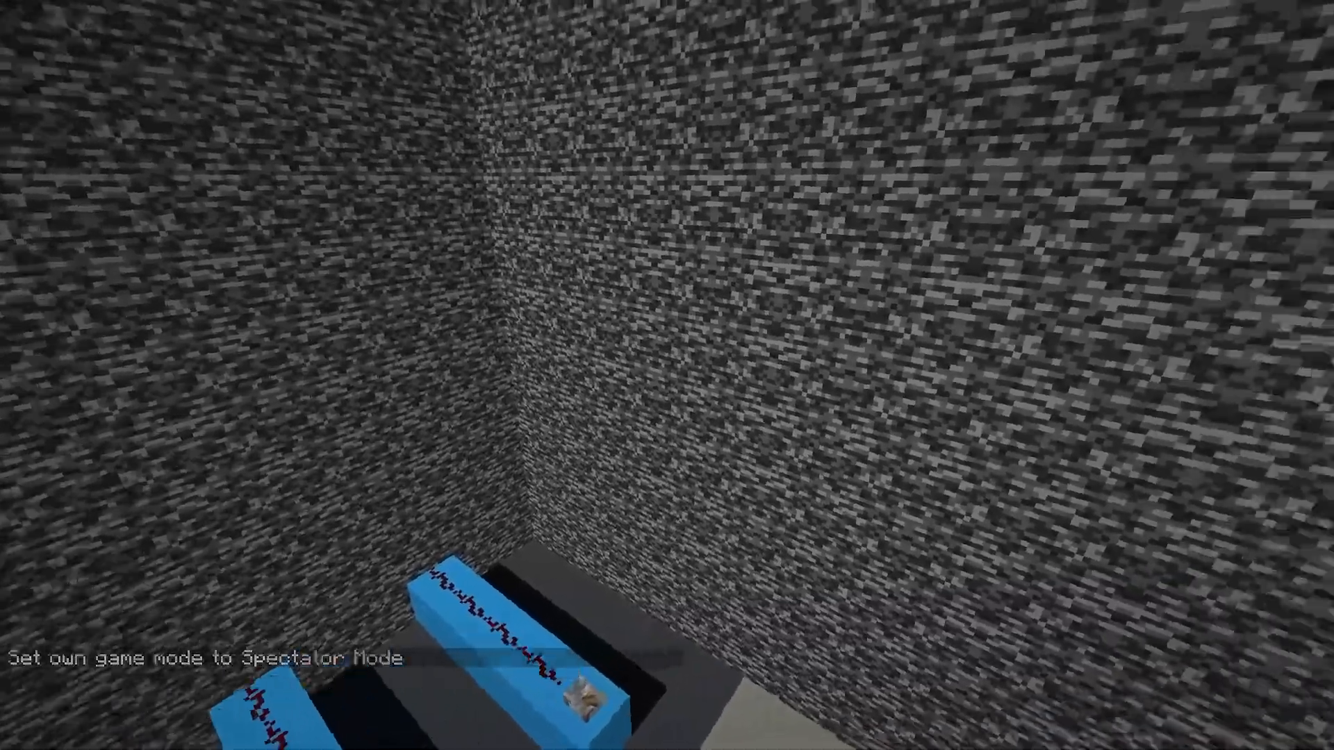
- Toggle chunk borders, select hotbar items, and close the command block's settings
key(F3+G)
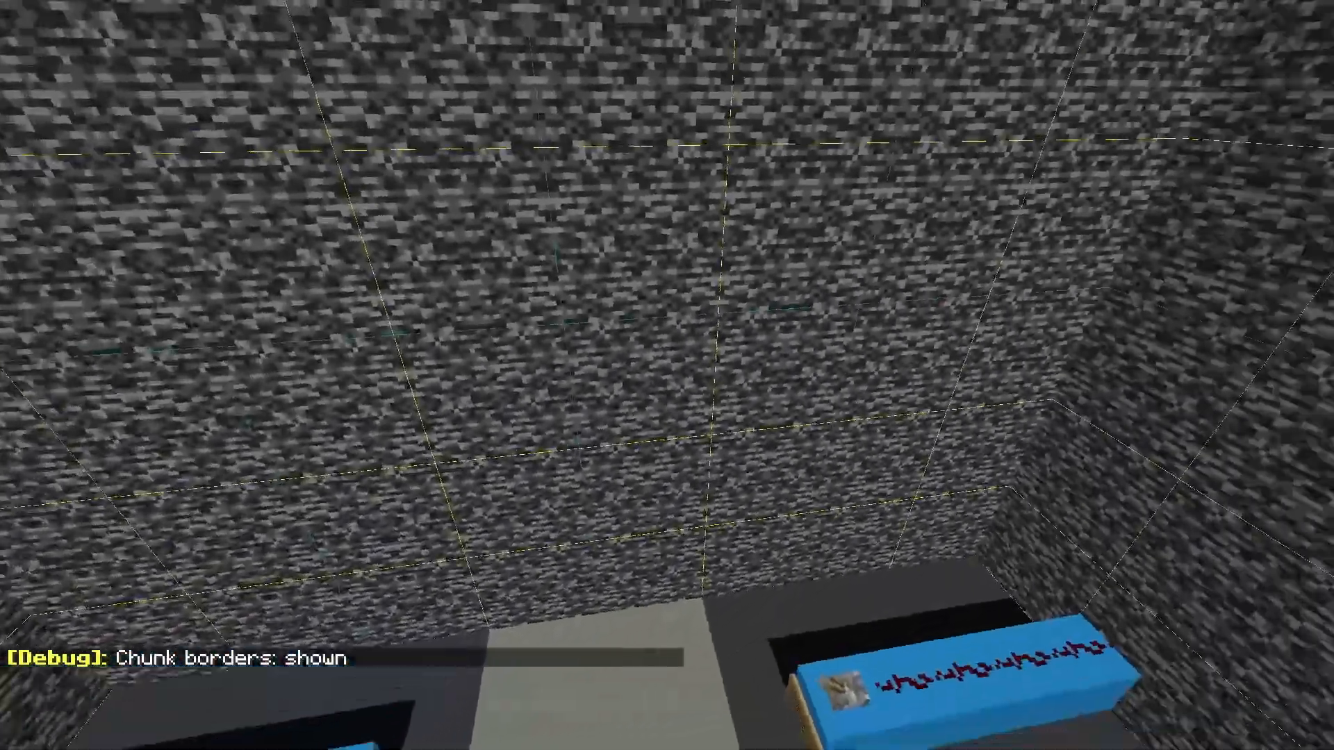
mouse_move(667, 375)
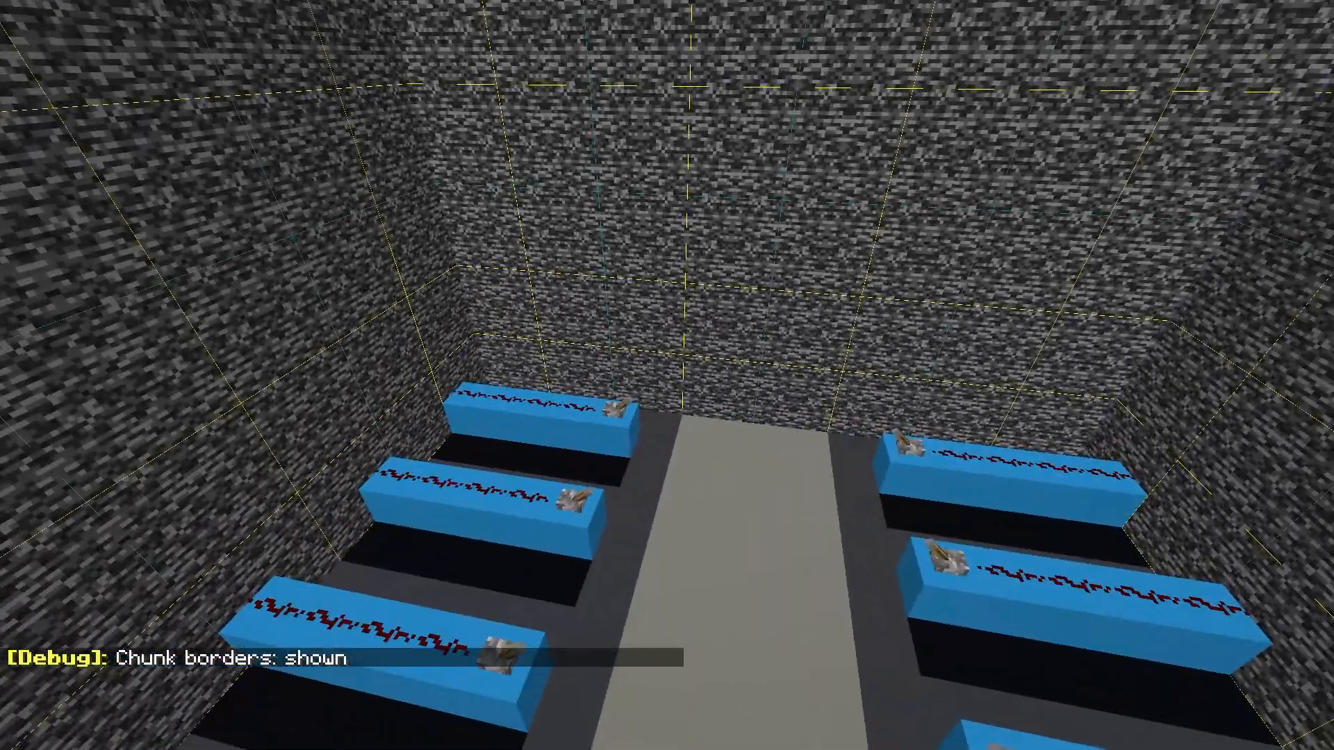
key(F3+G)
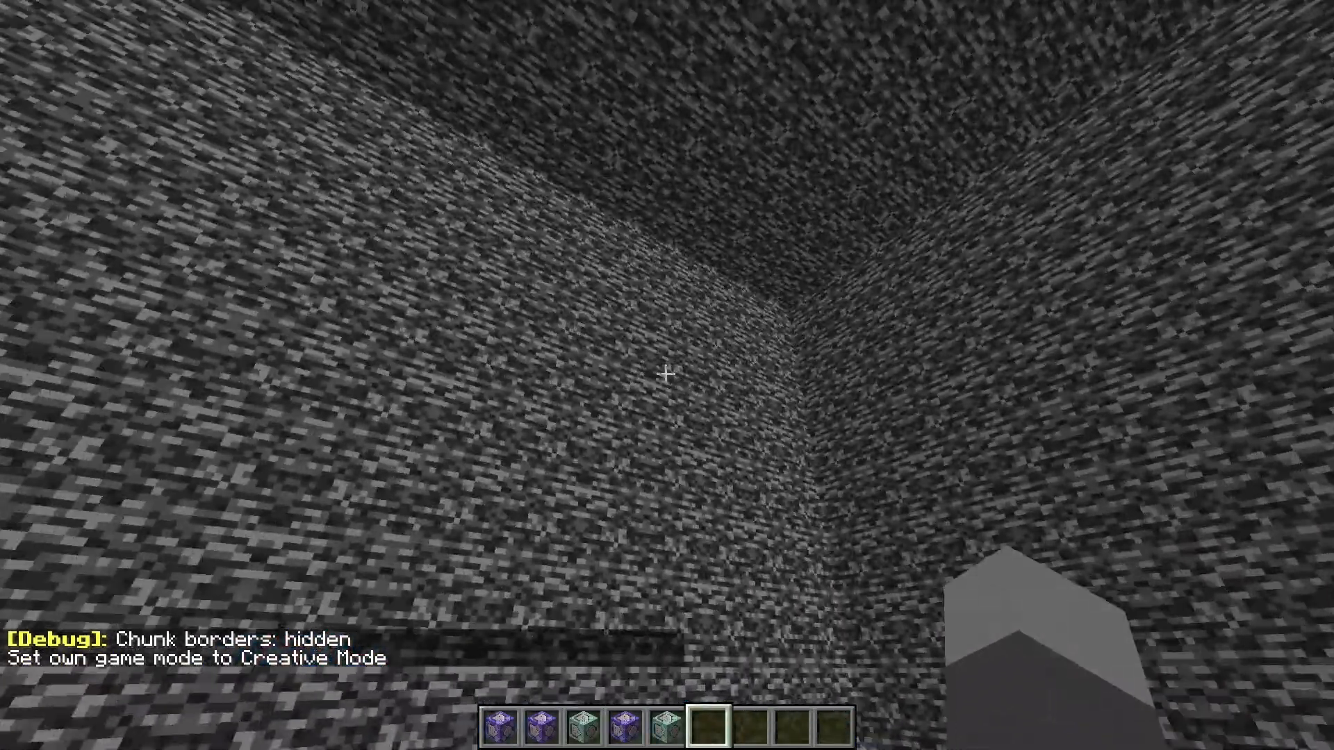
mouse_move(667, 372)
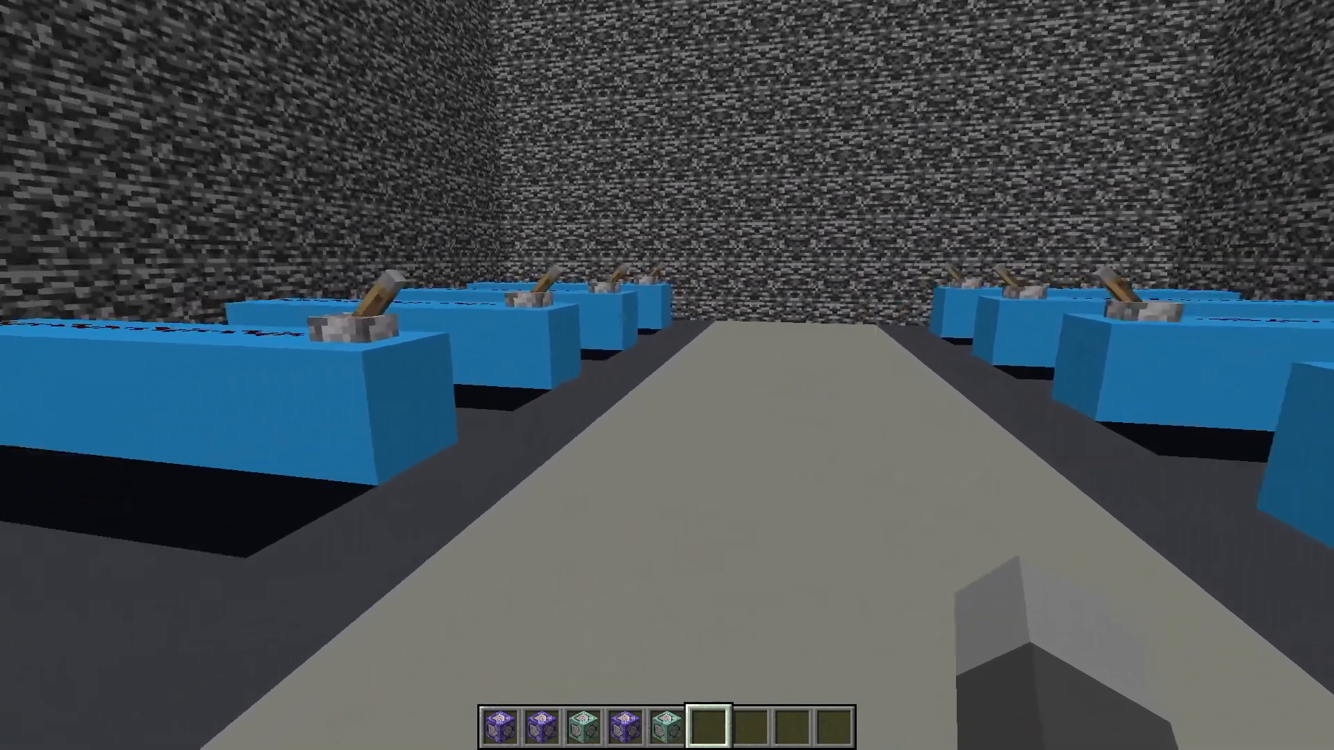
mouse_move(667, 375)
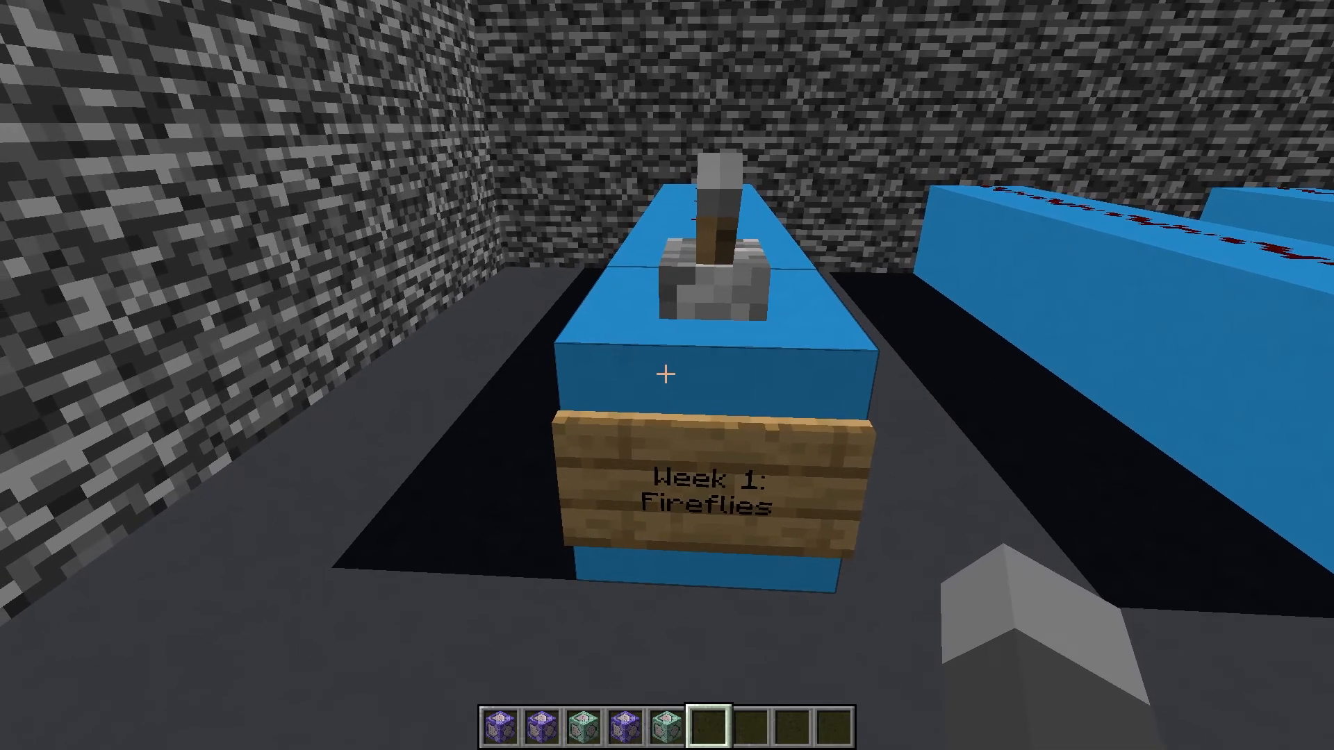
key(5)
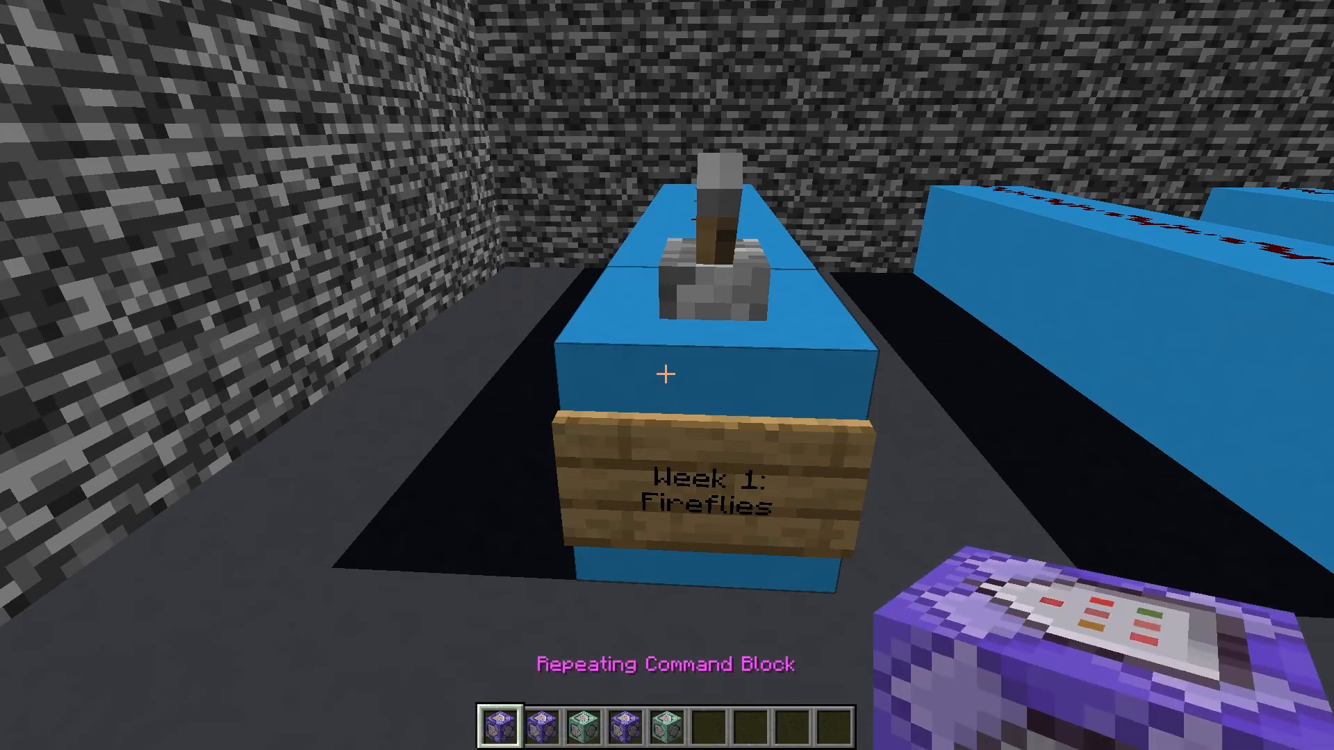
key(6)
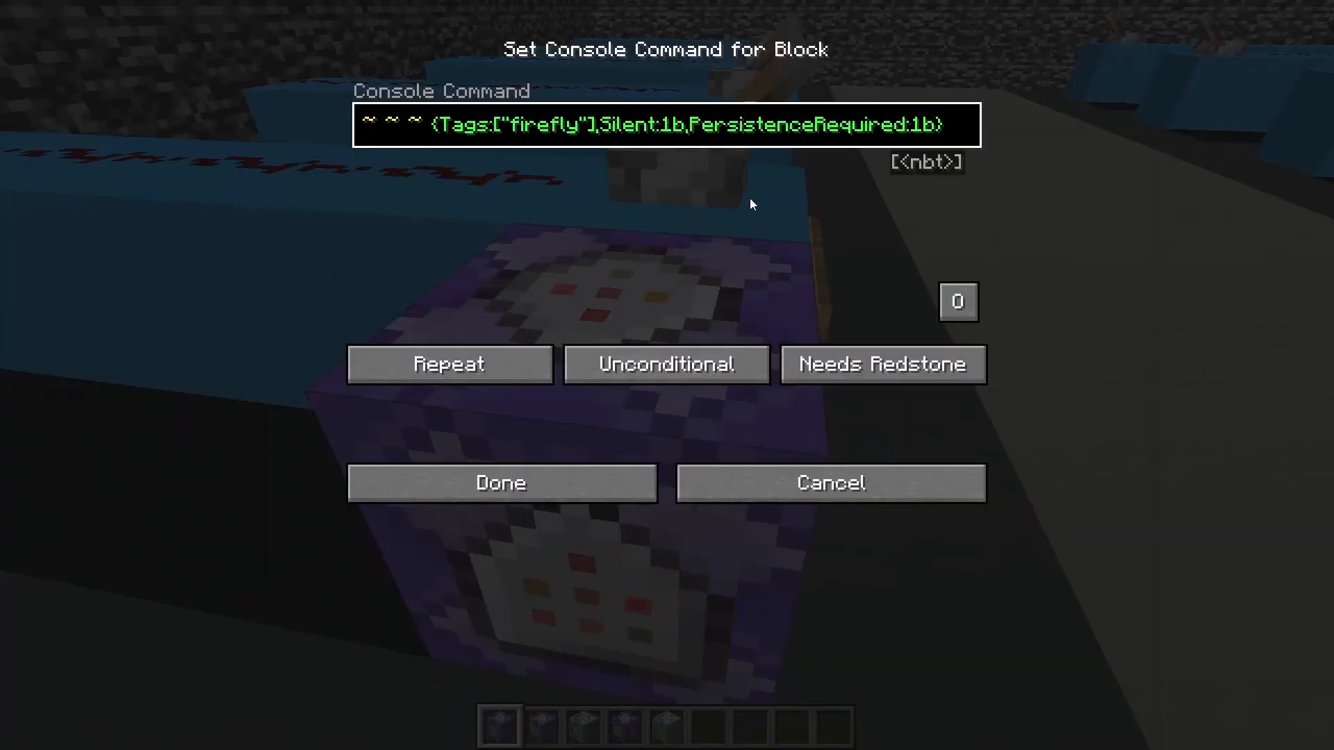
click(501, 482)
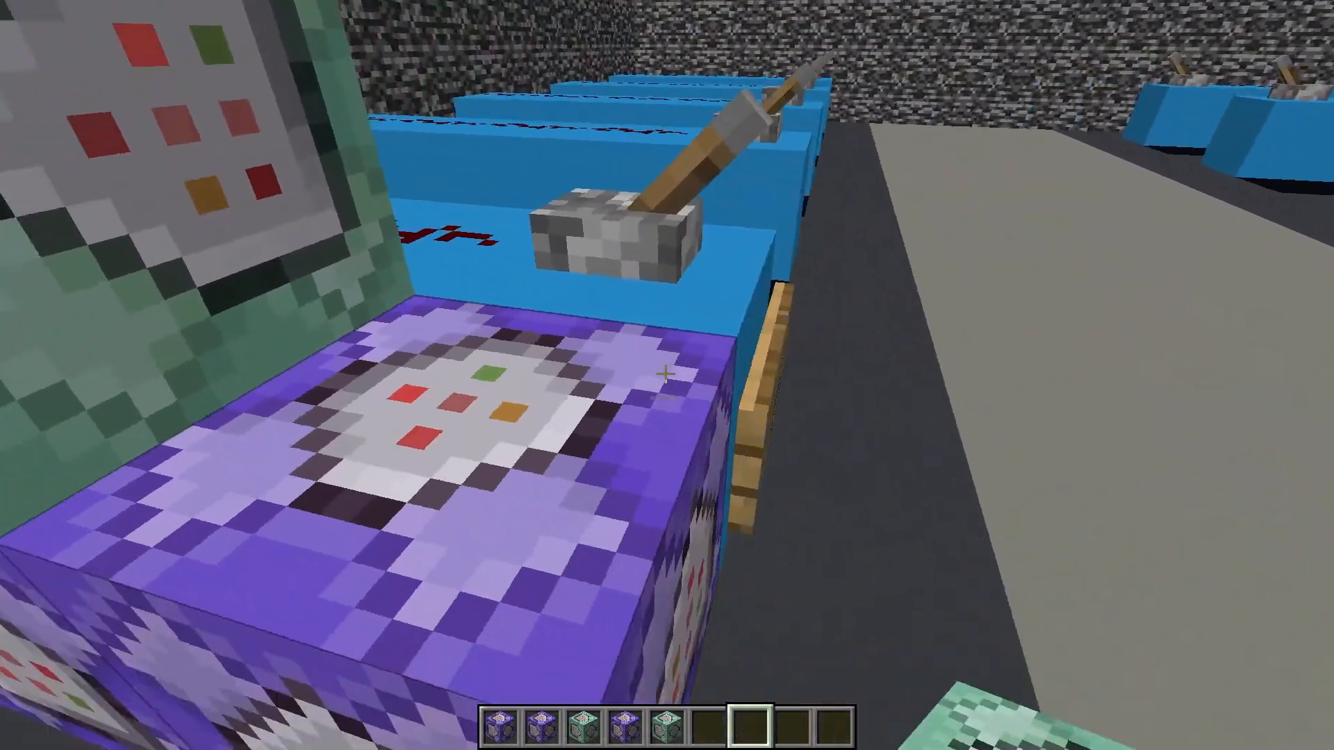
mouse_move(667, 375)
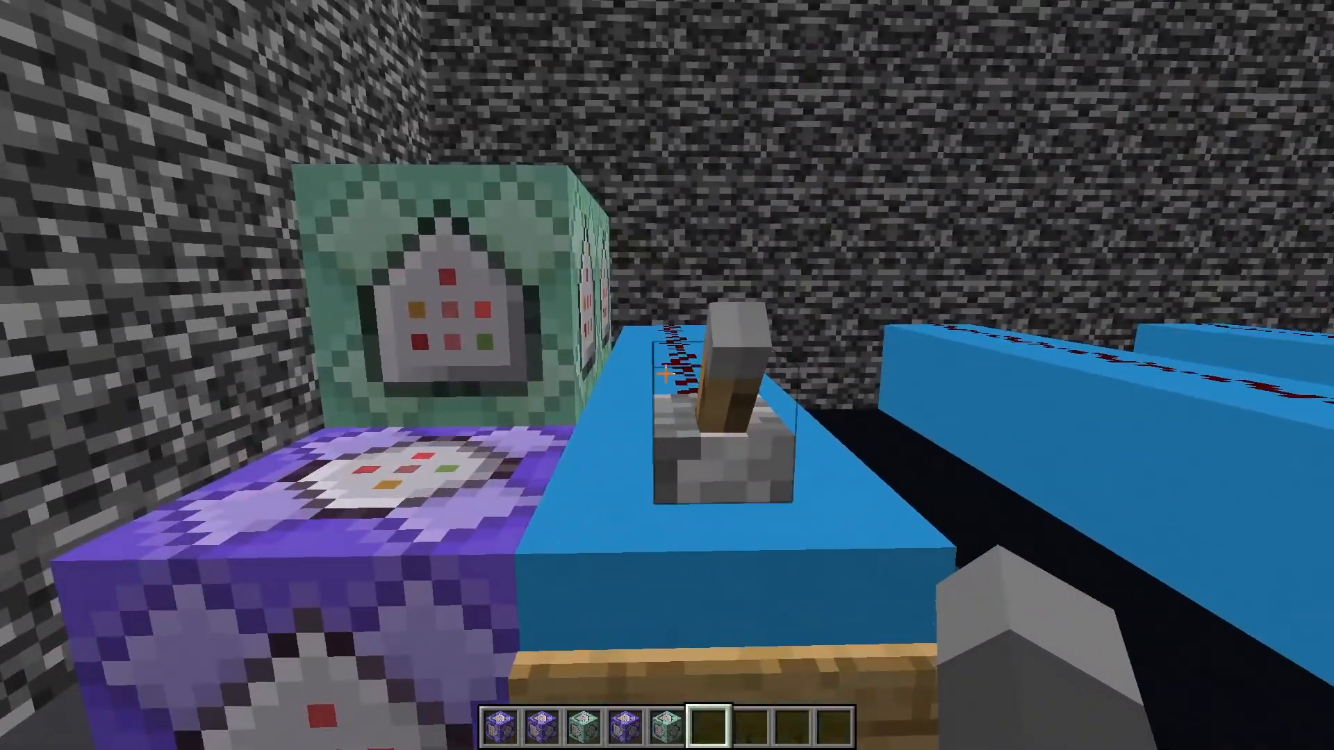
mouse_move(667, 375)
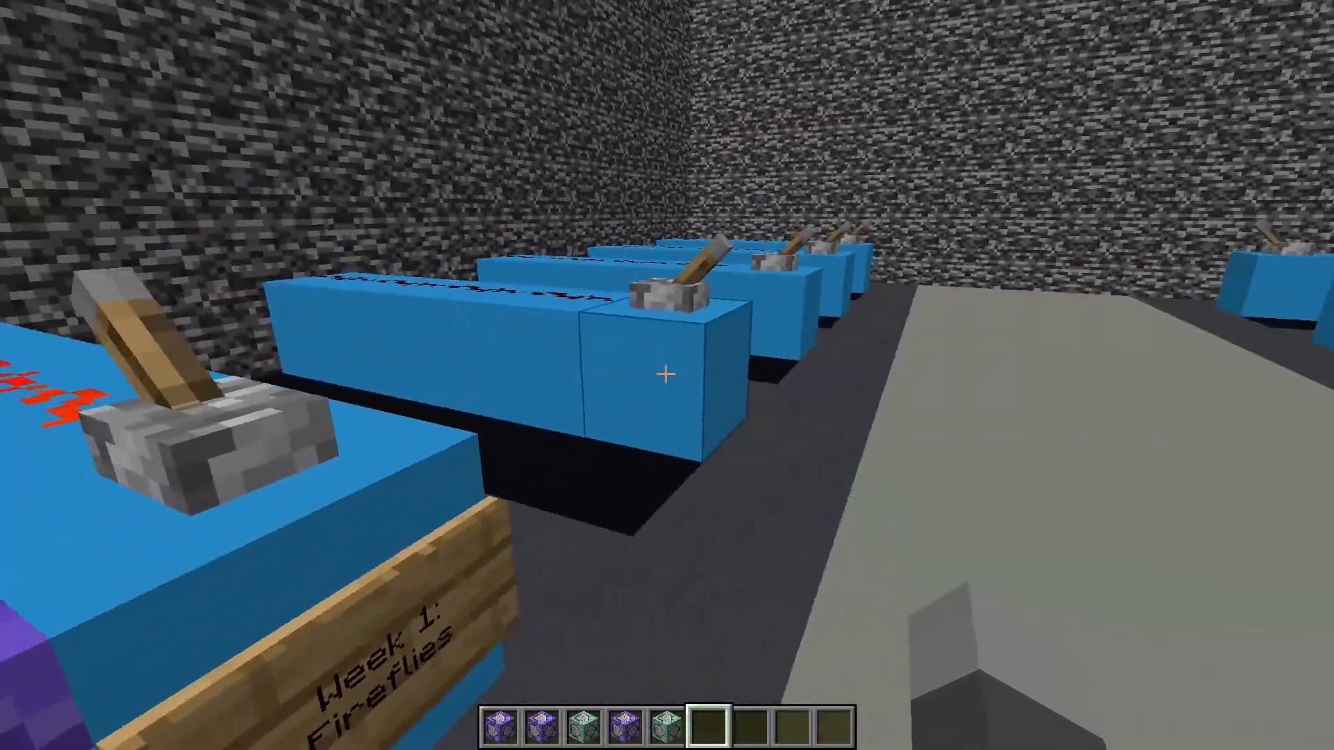
mouse_move(667, 375)
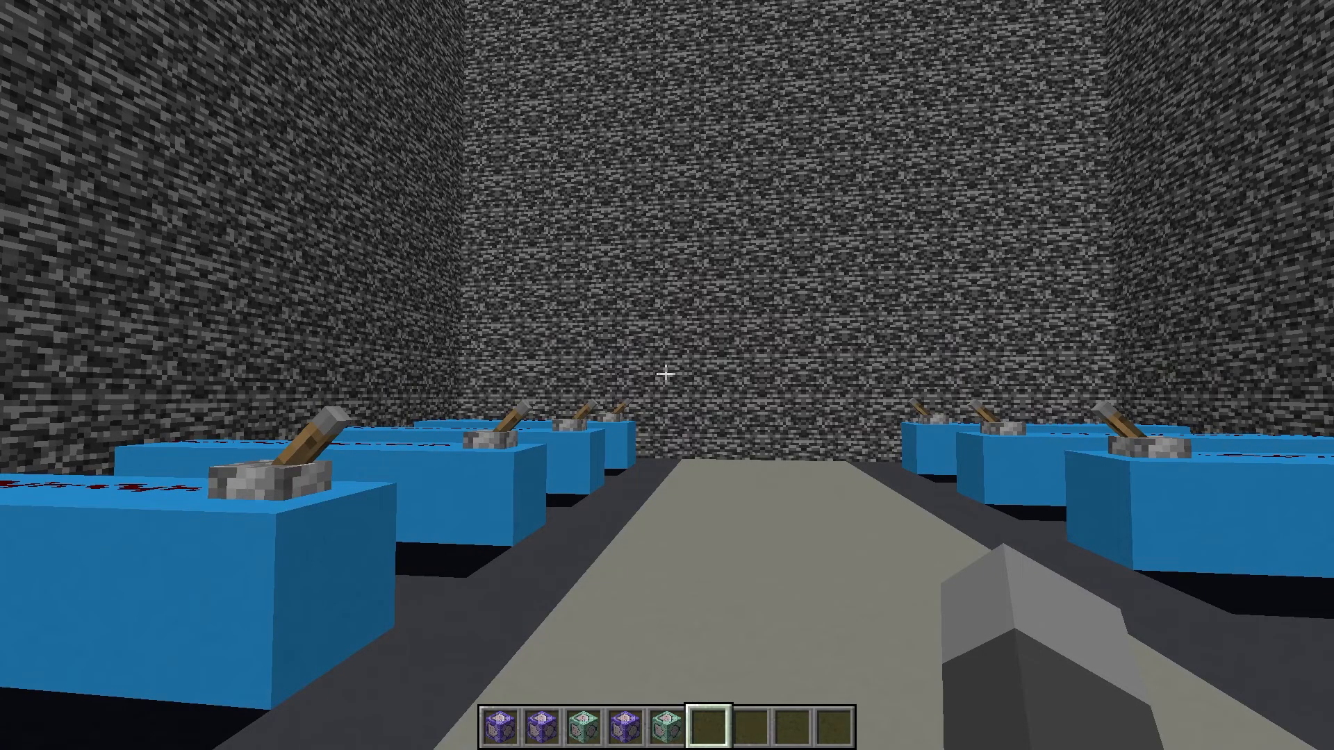
- Run /locate for the nearest mangrove swamp and fill in a teleport to 999 -62 -851
text(/locate)
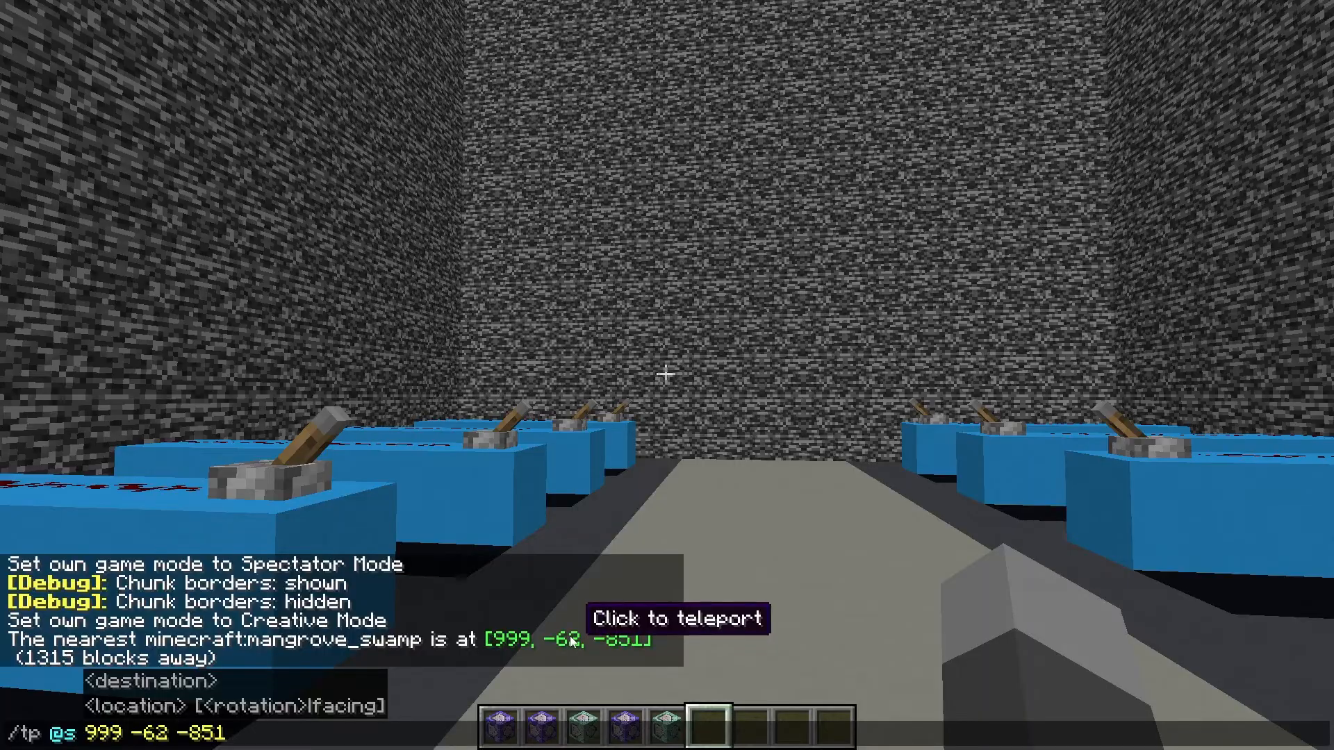
click(677, 618)
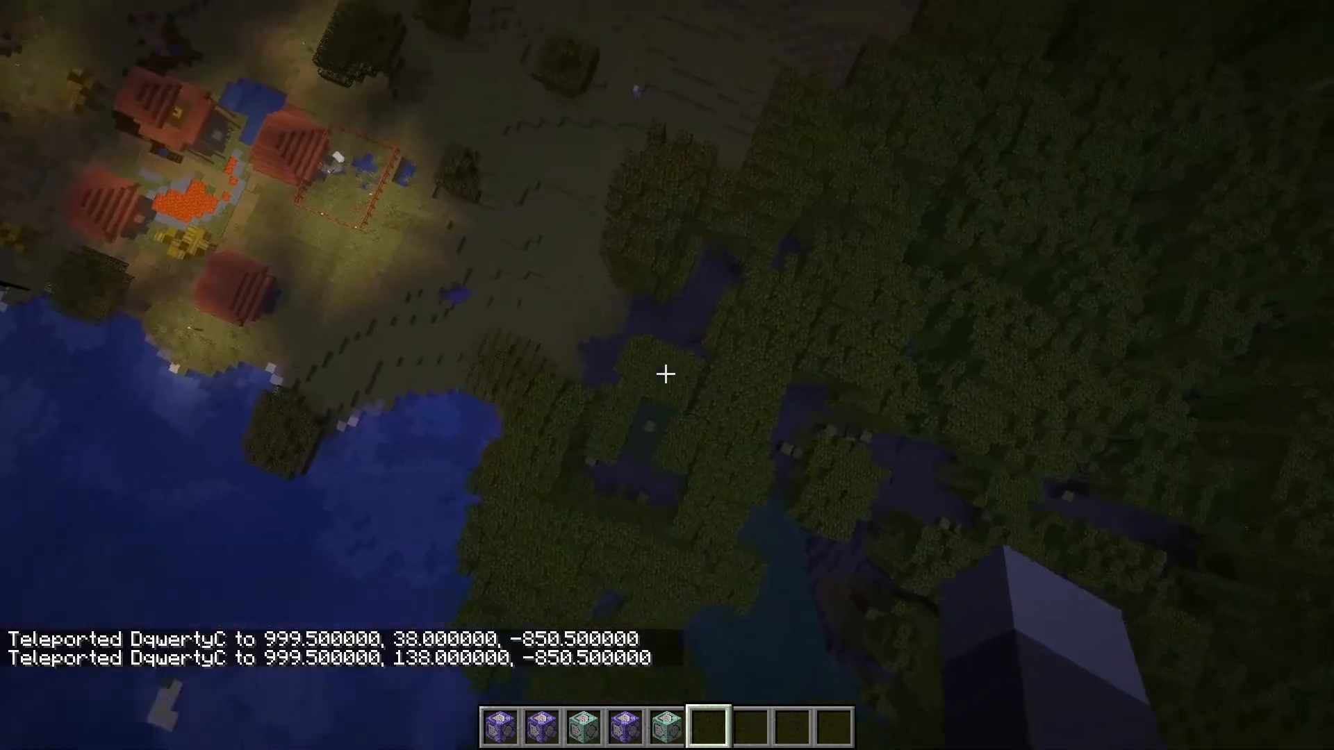
mouse_move(667, 374)
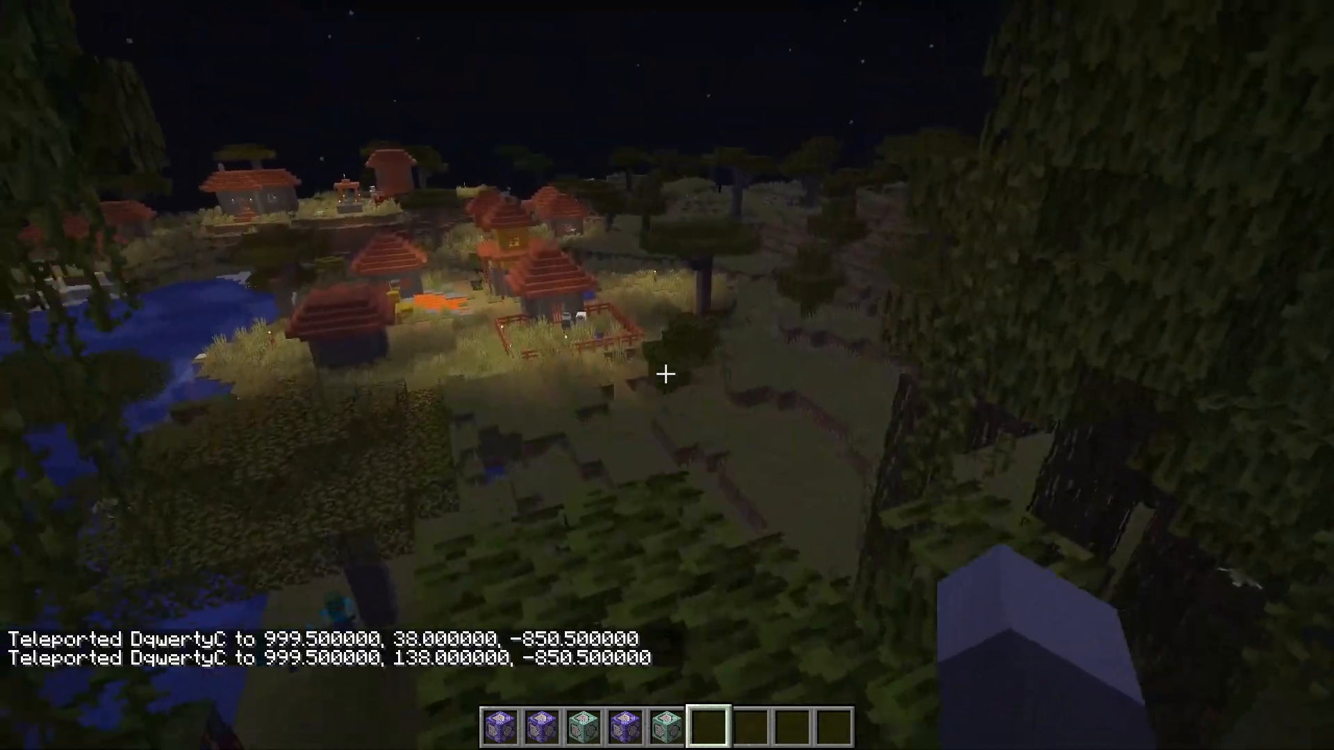
mouse_move(667, 376)
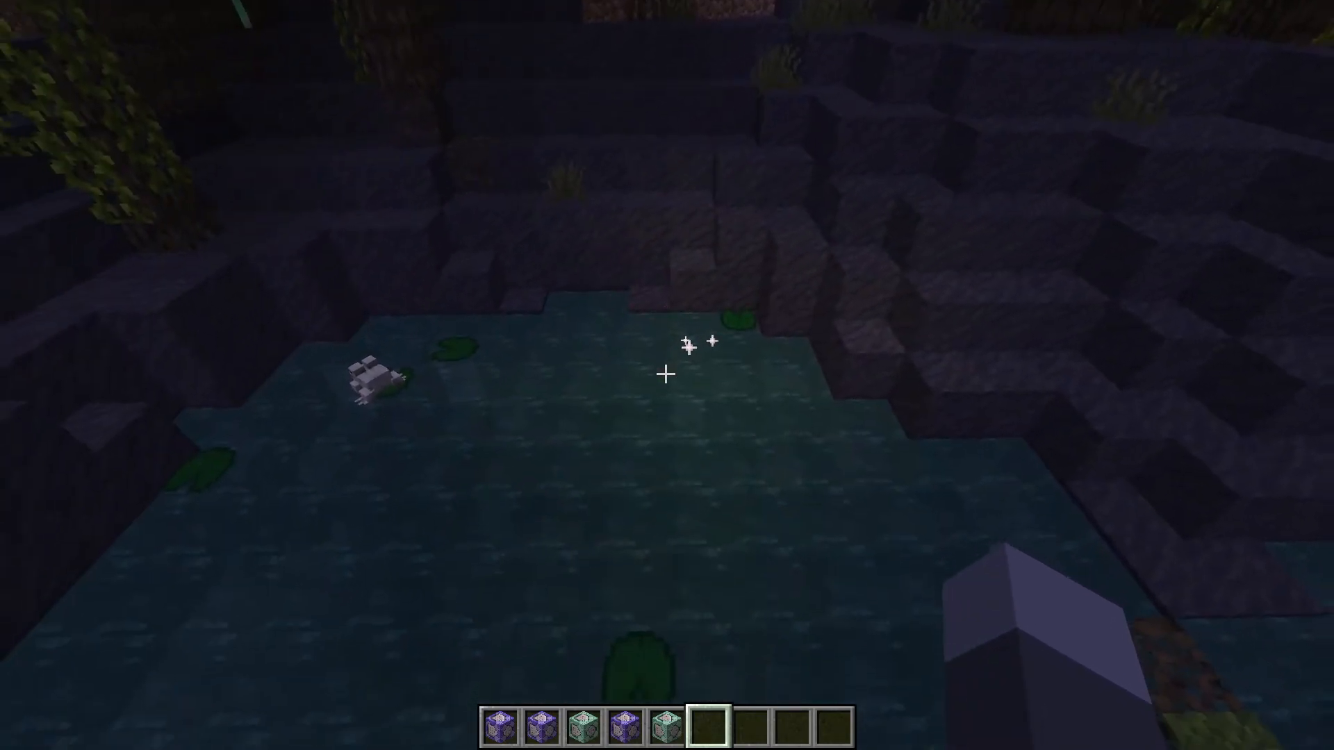
mouse_move(667, 372)
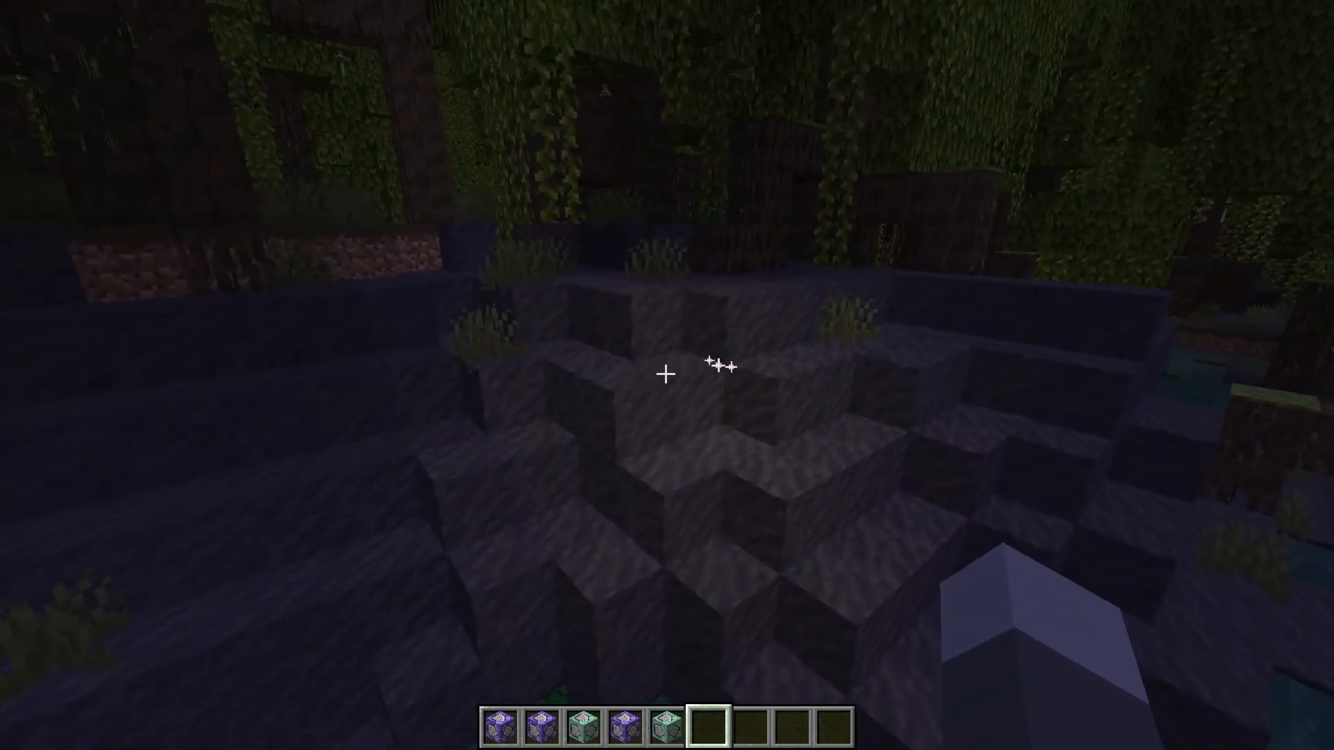
mouse_move(667, 372)
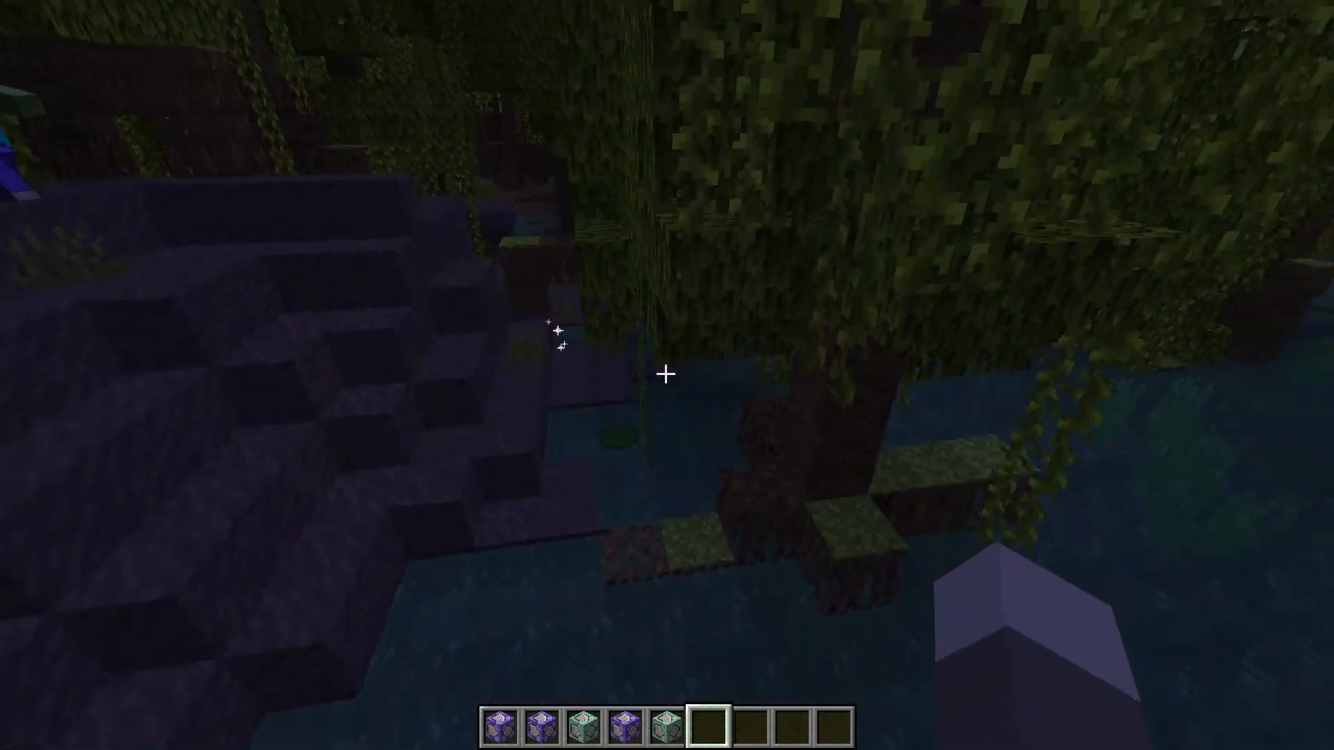
mouse_move(667, 375)
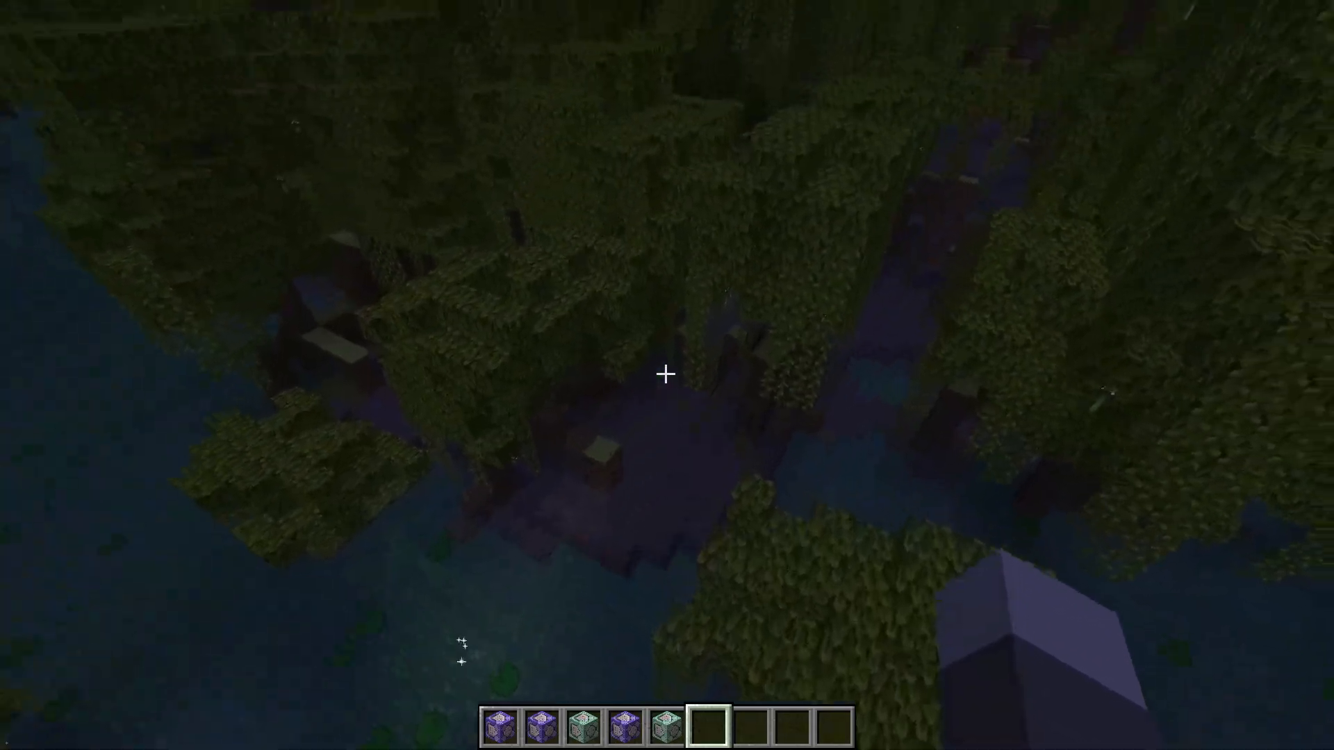
mouse_move(667, 374)
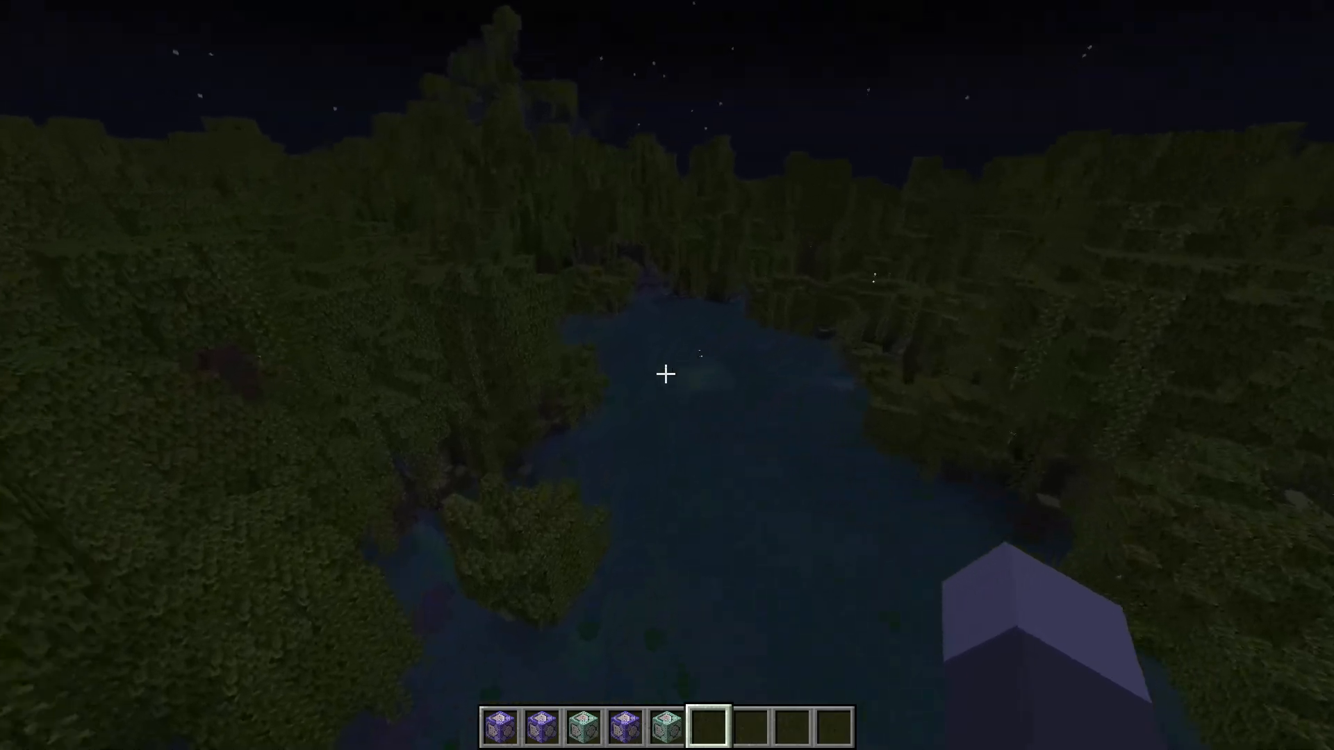
mouse_move(667, 373)
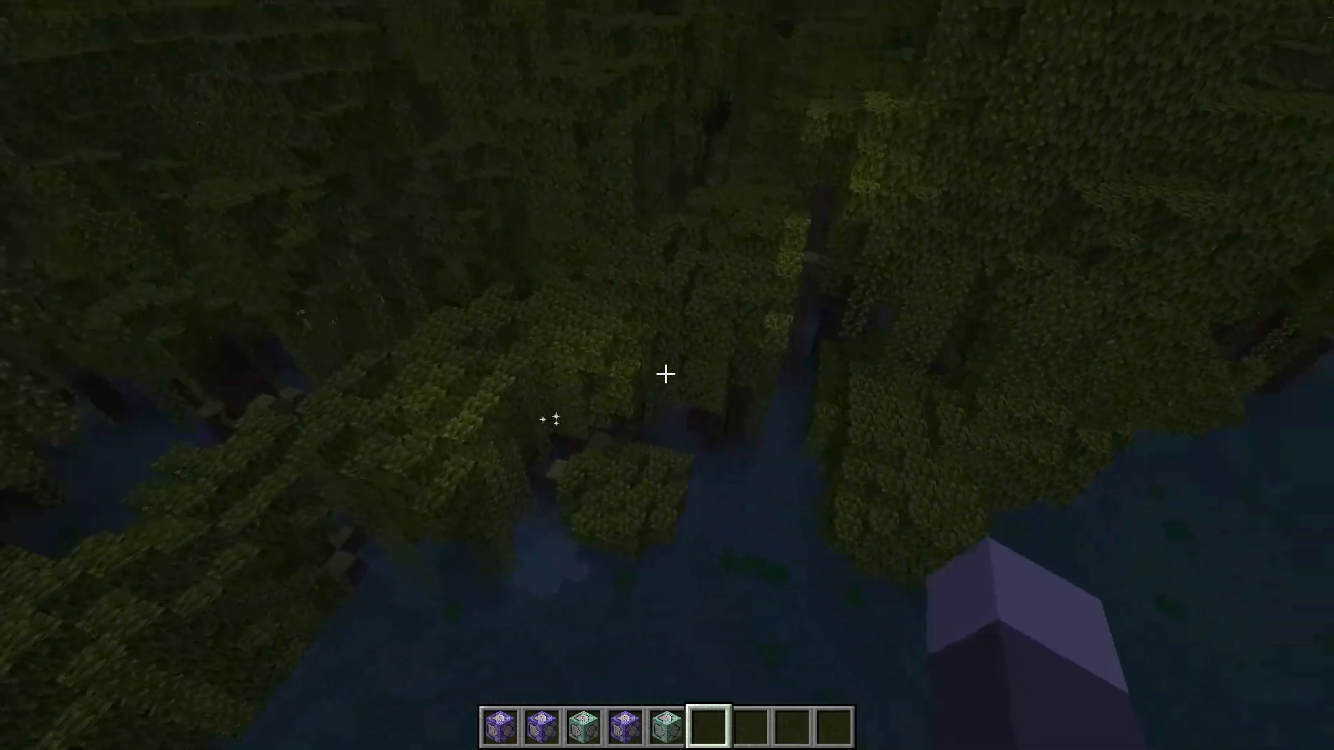
mouse_move(667, 375)
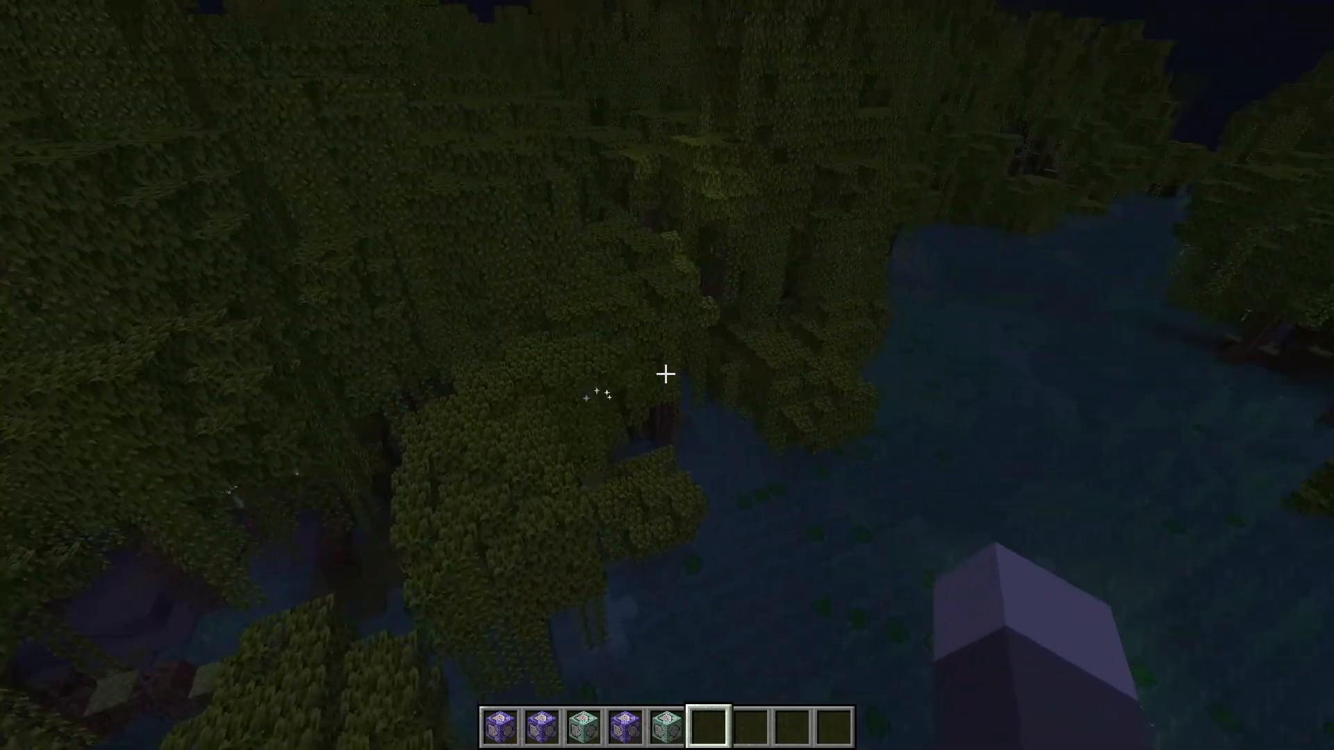
mouse_move(667, 373)
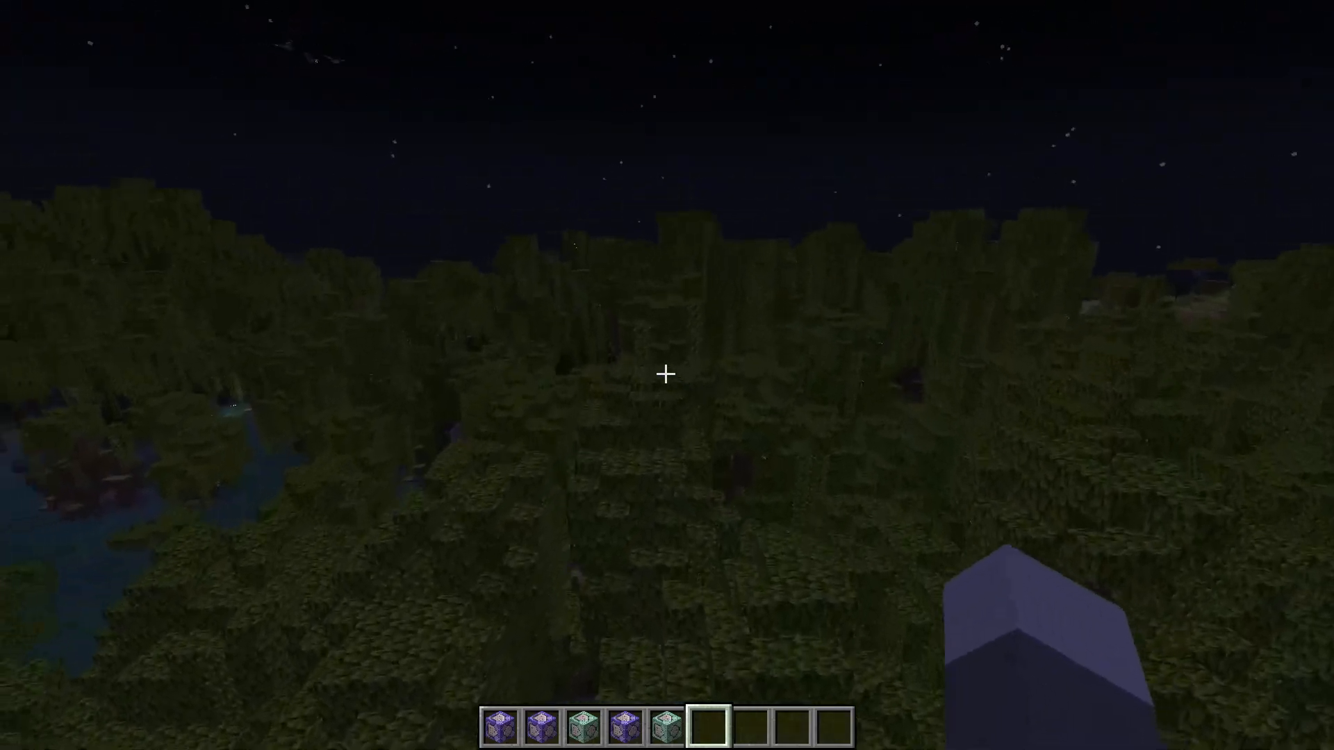
mouse_move(667, 374)
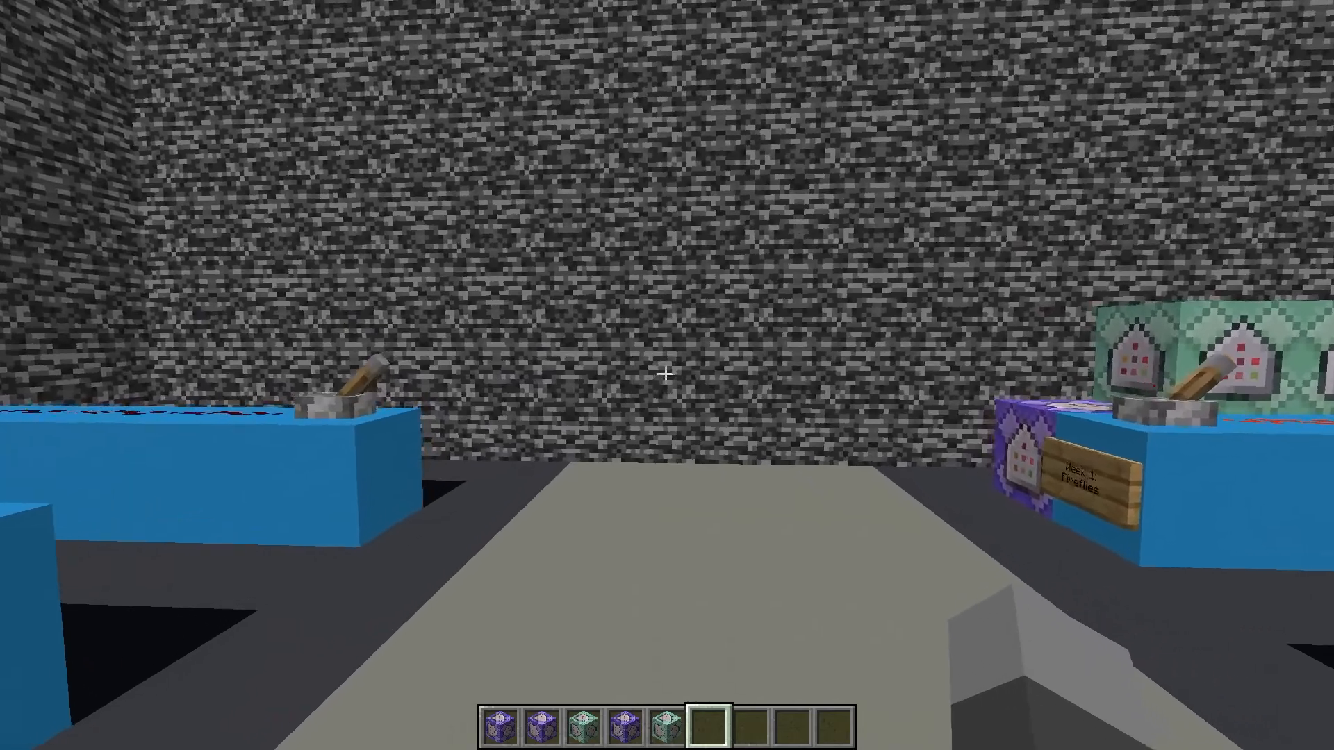
mouse_move(667, 376)
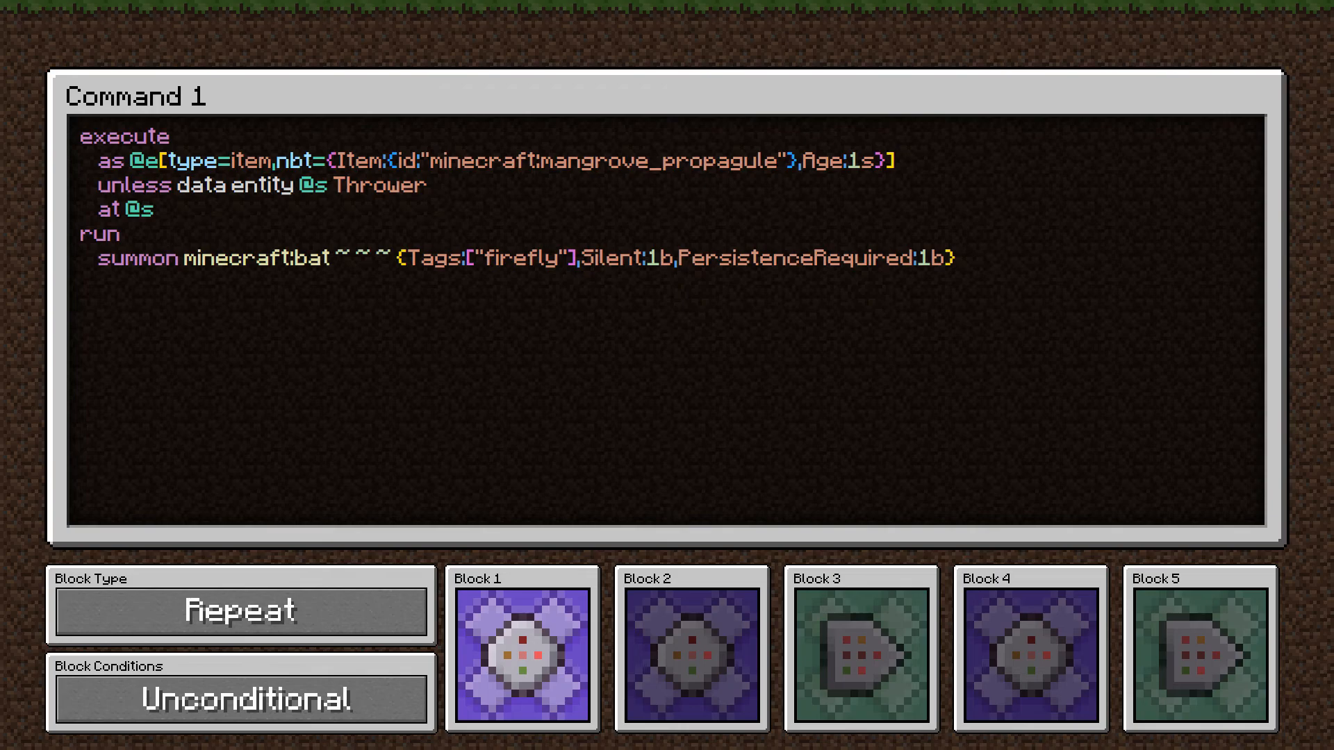
- Bring up the command block tied to the Command 1 explanation overlay
click(691, 649)
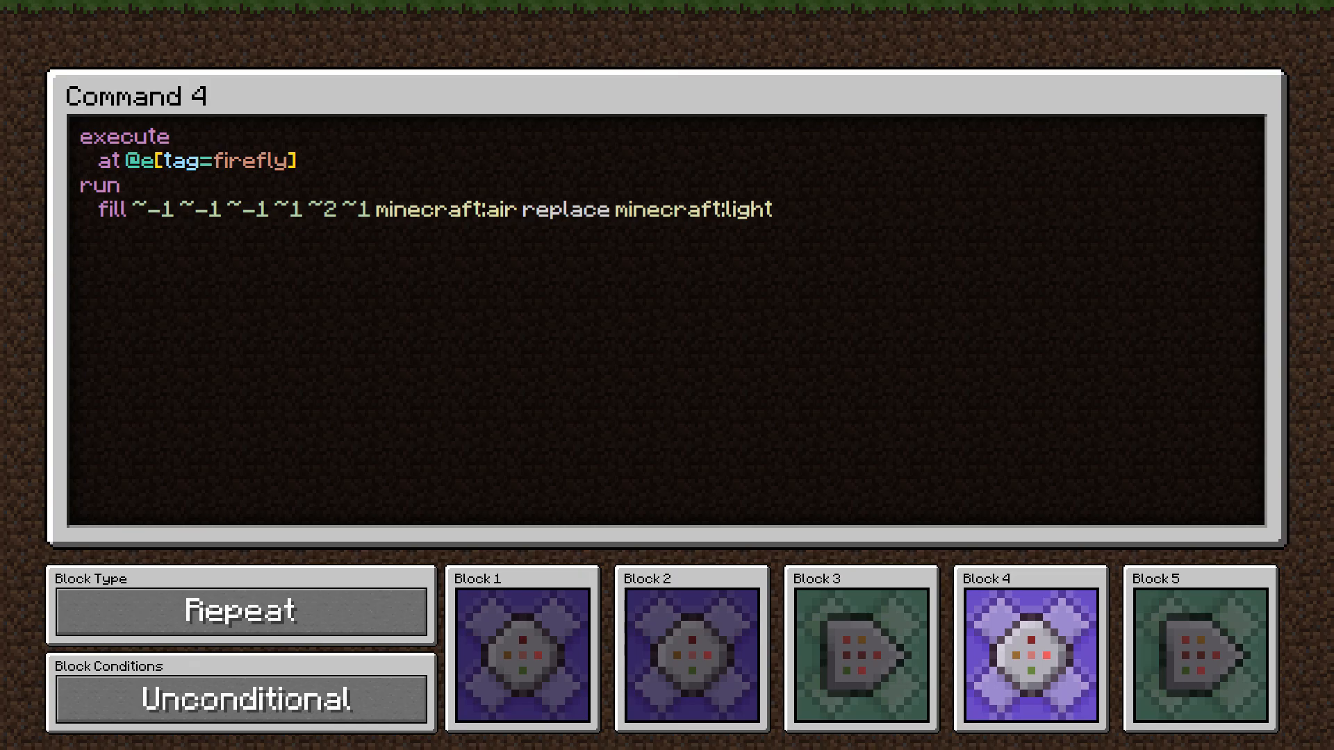
- Show the fifth command block's fill command placing level-8 light blocks over air
click(1199, 649)
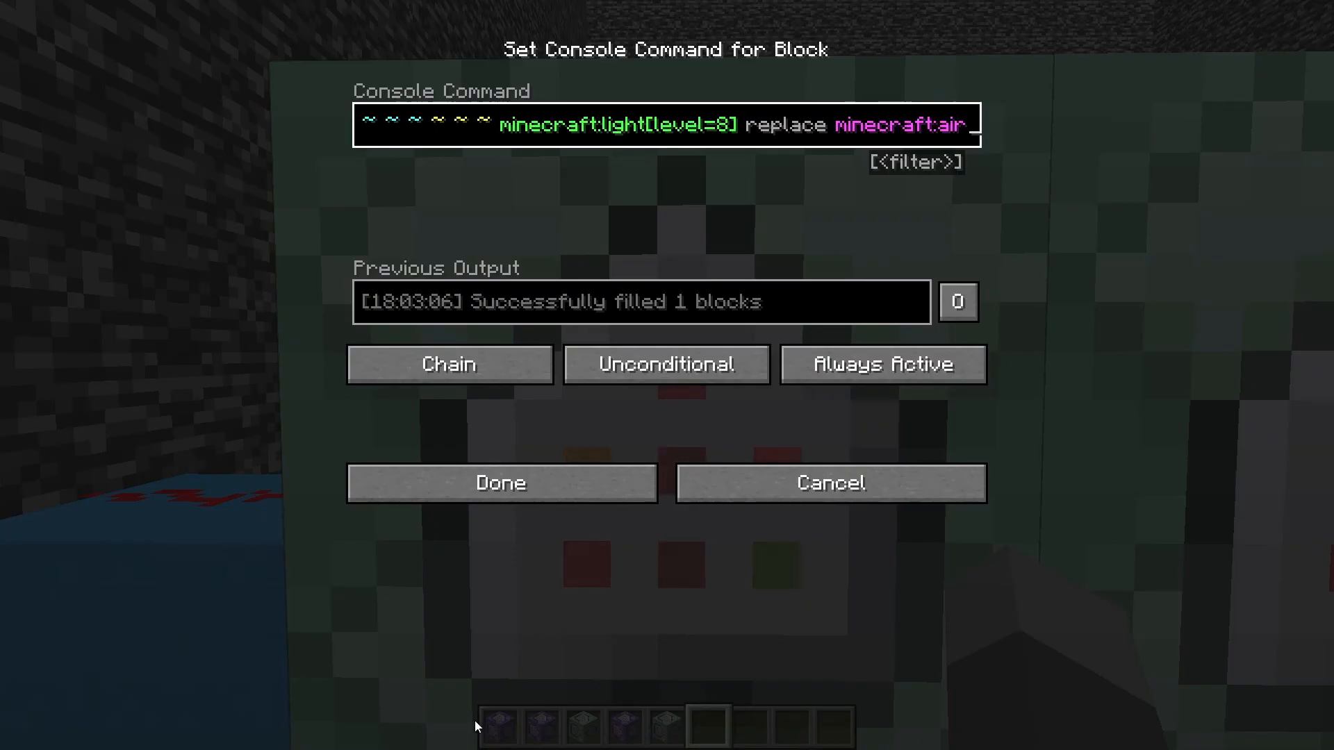
- Close the command block's settings with Done before returning to the bunker
click(502, 482)
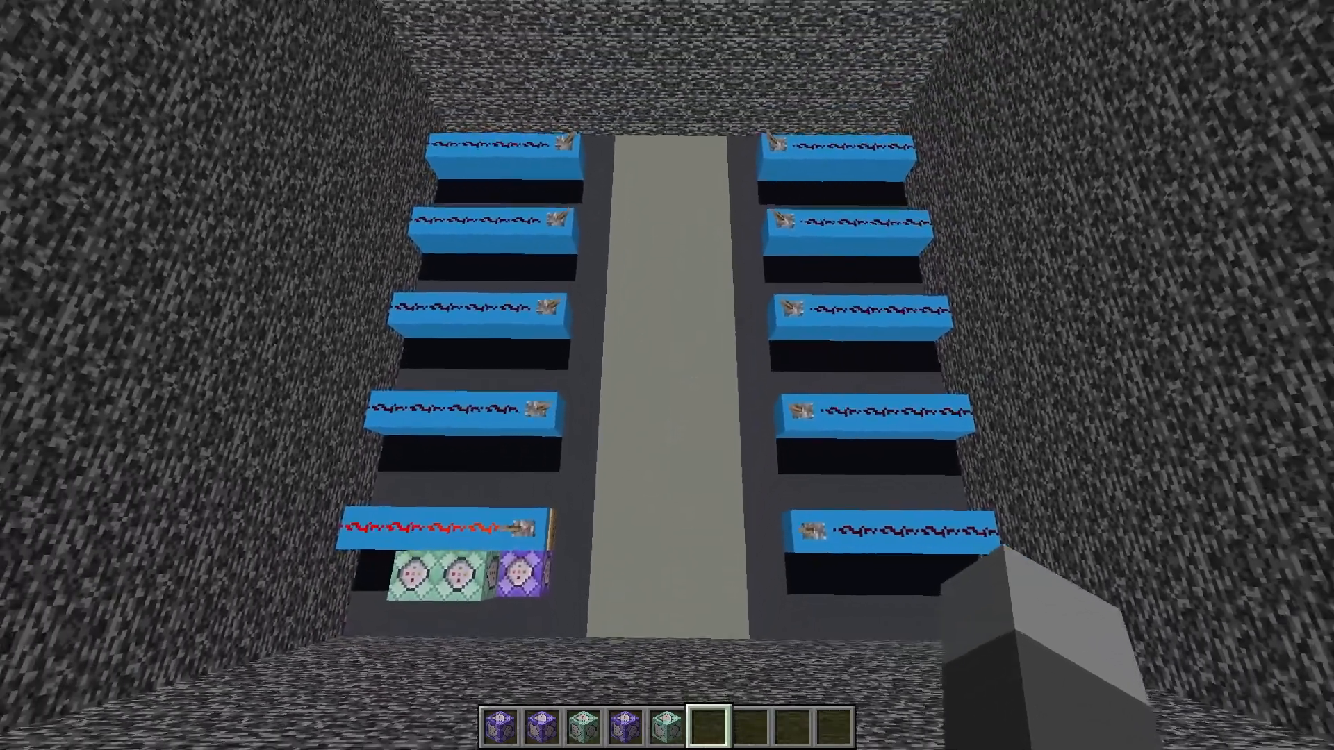
mouse_move(667, 375)
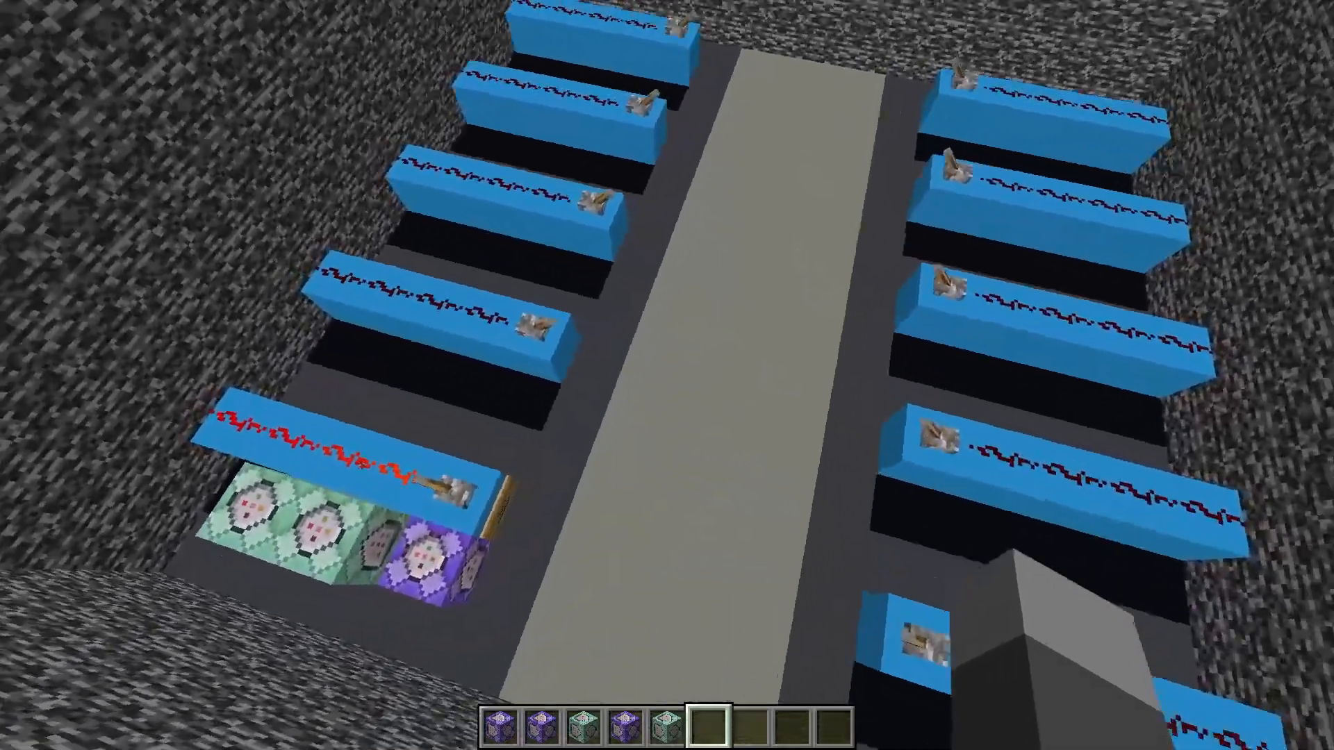
mouse_move(667, 375)
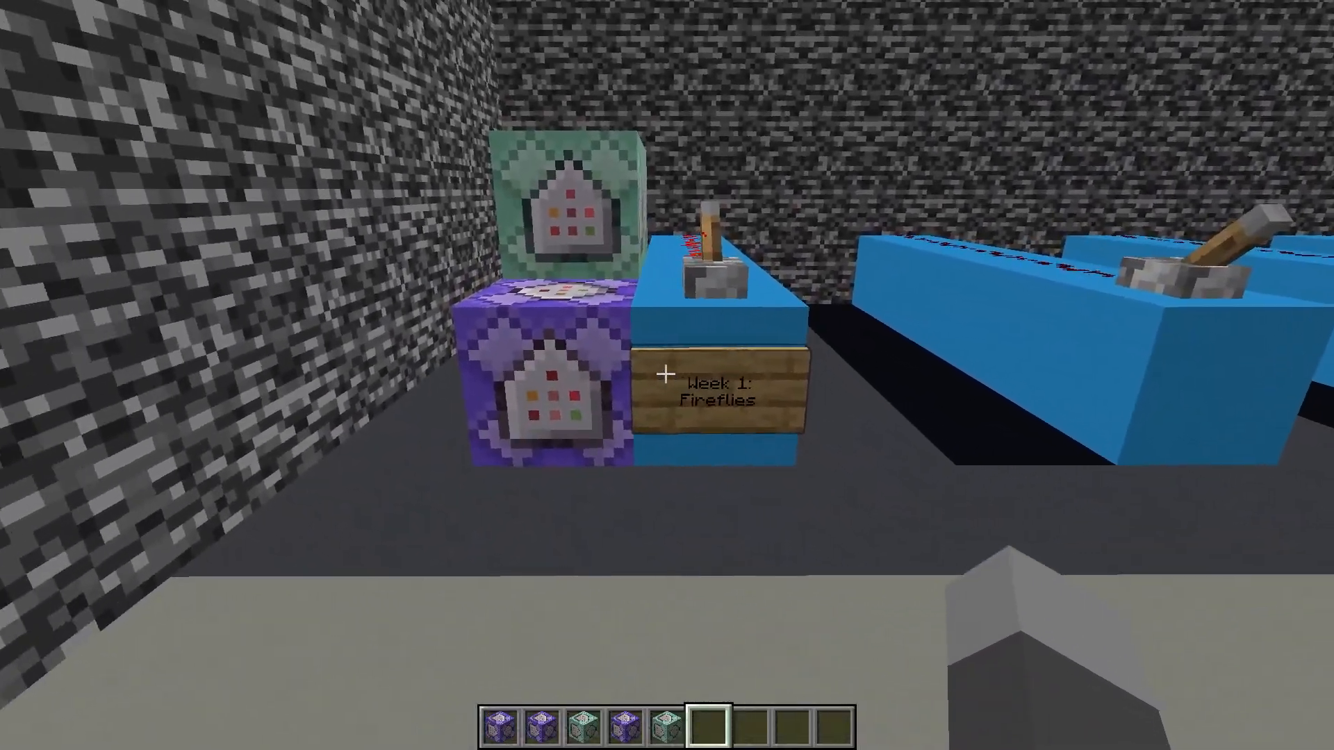